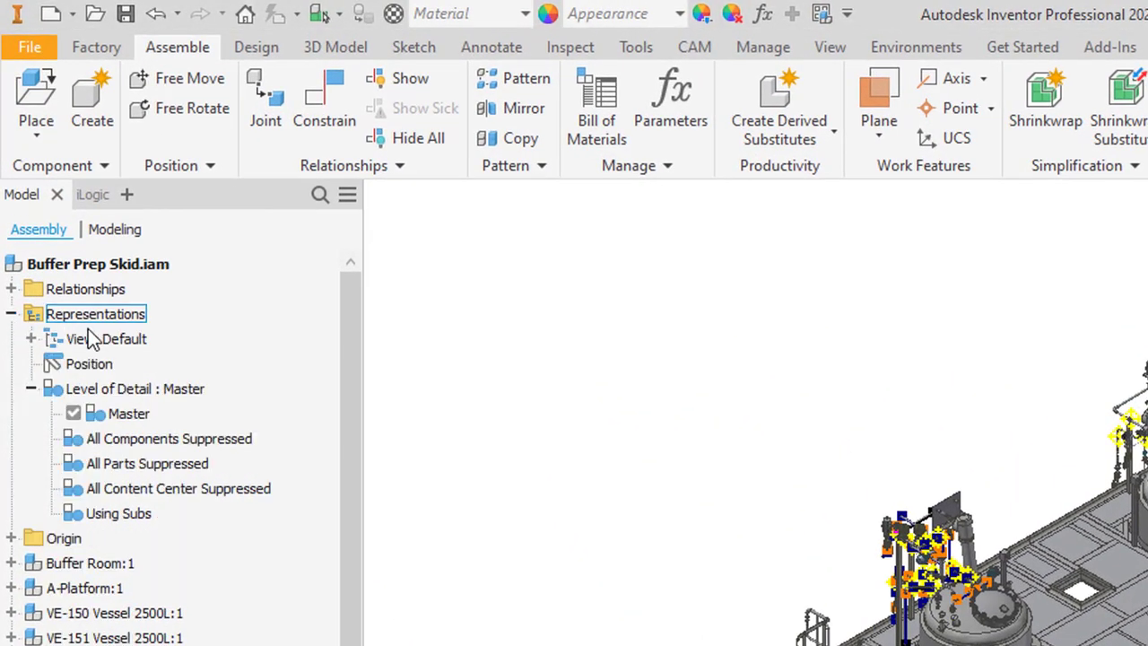
# - Review the Master, All Parts Suppressed and Using Subs levels of detail, then activate Using Subs
pyautogui.click(135, 388)
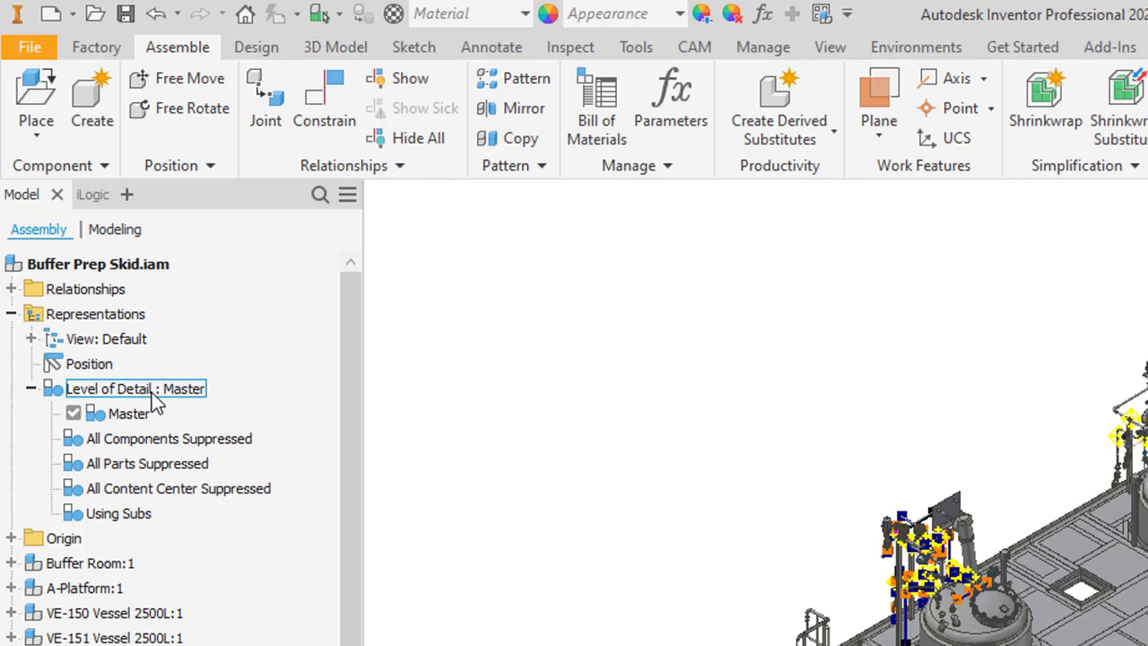
pyautogui.click(129, 413)
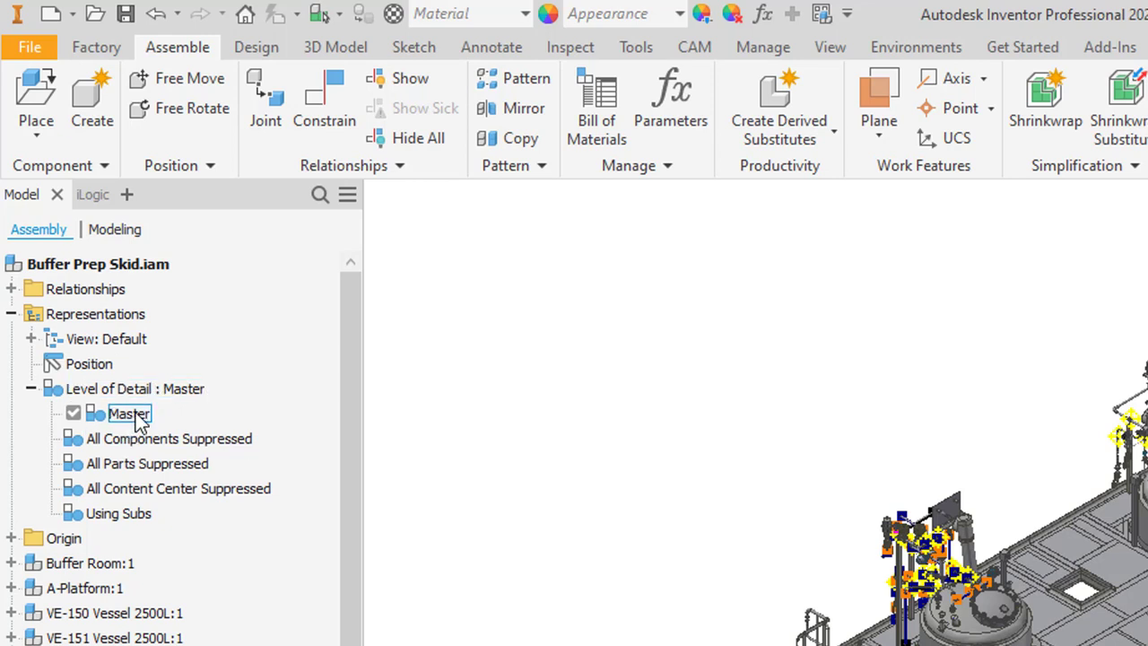
pyautogui.click(147, 463)
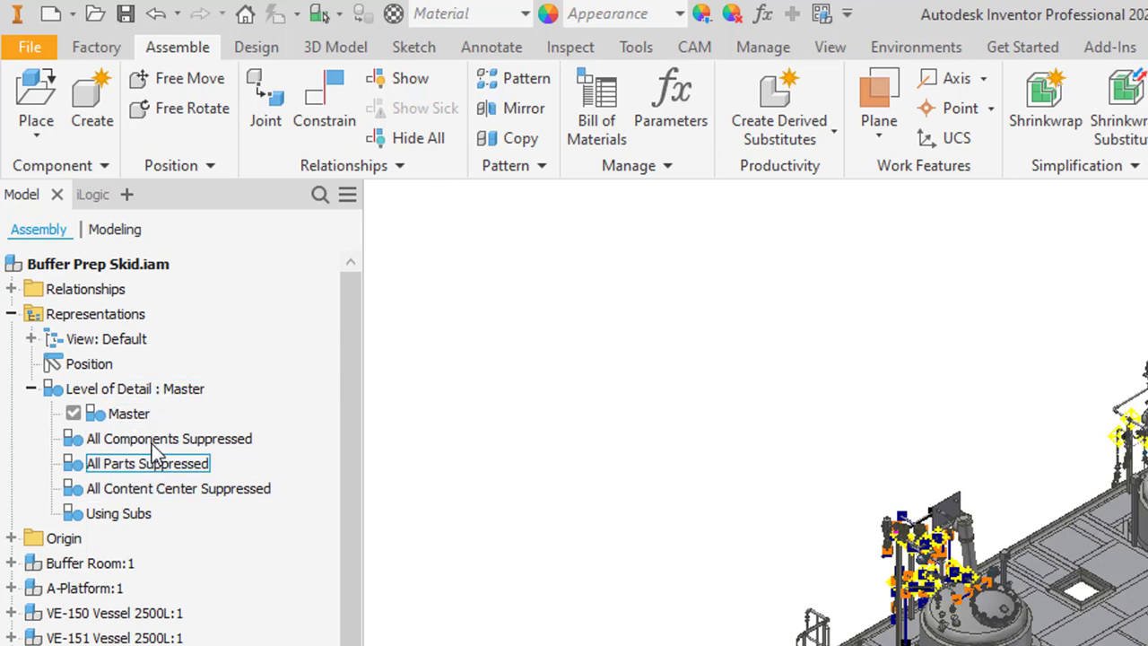
pyautogui.click(118, 514)
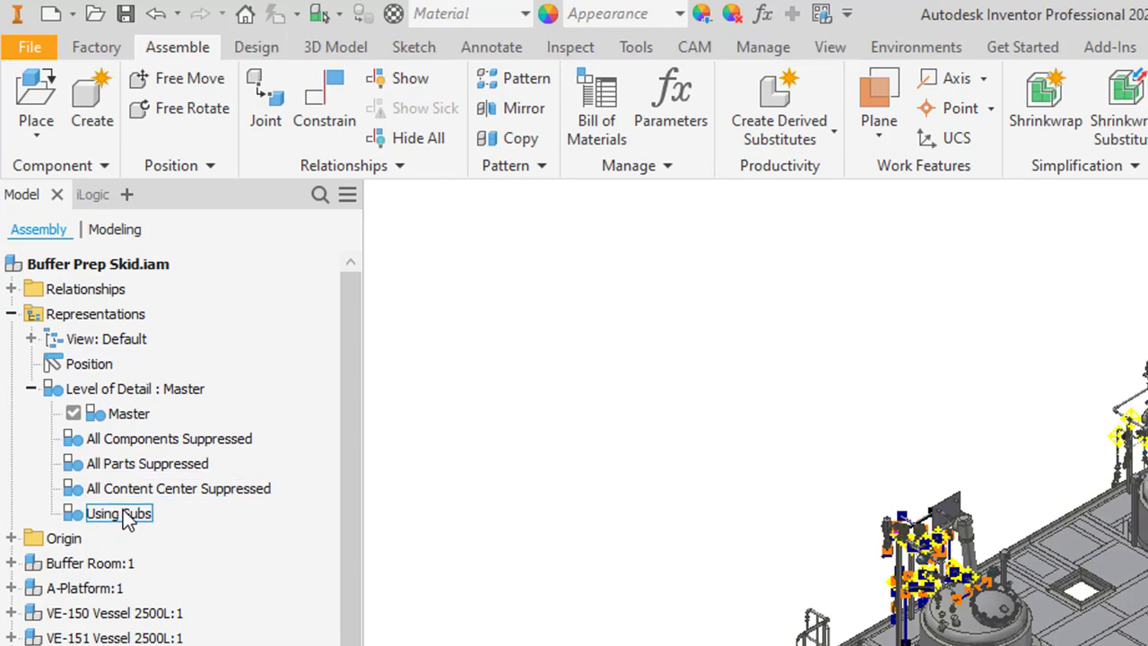
pyautogui.doubleClick(117, 514)
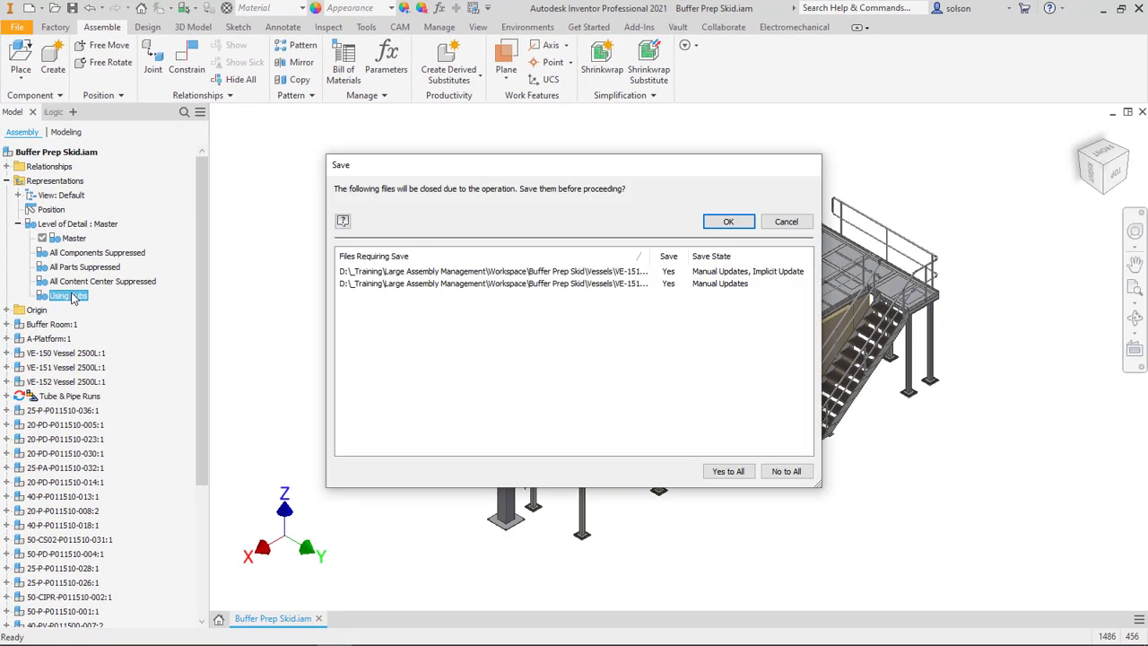
pyautogui.click(729, 222)
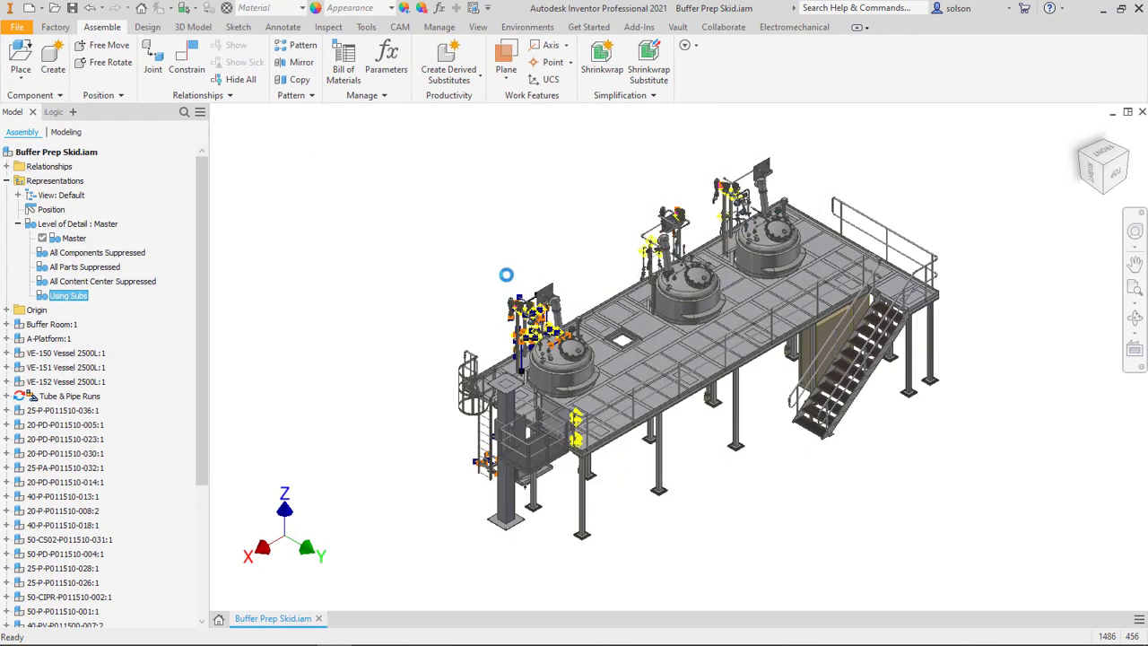
pyautogui.moveTo(322, 282)
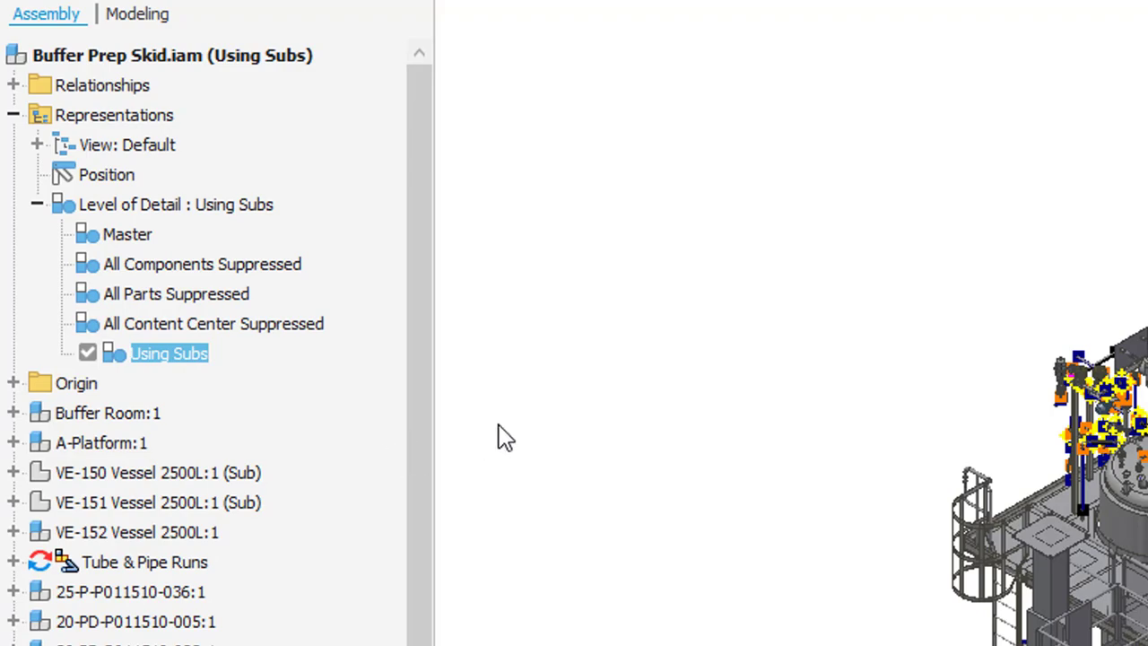
pyautogui.moveTo(620, 258)
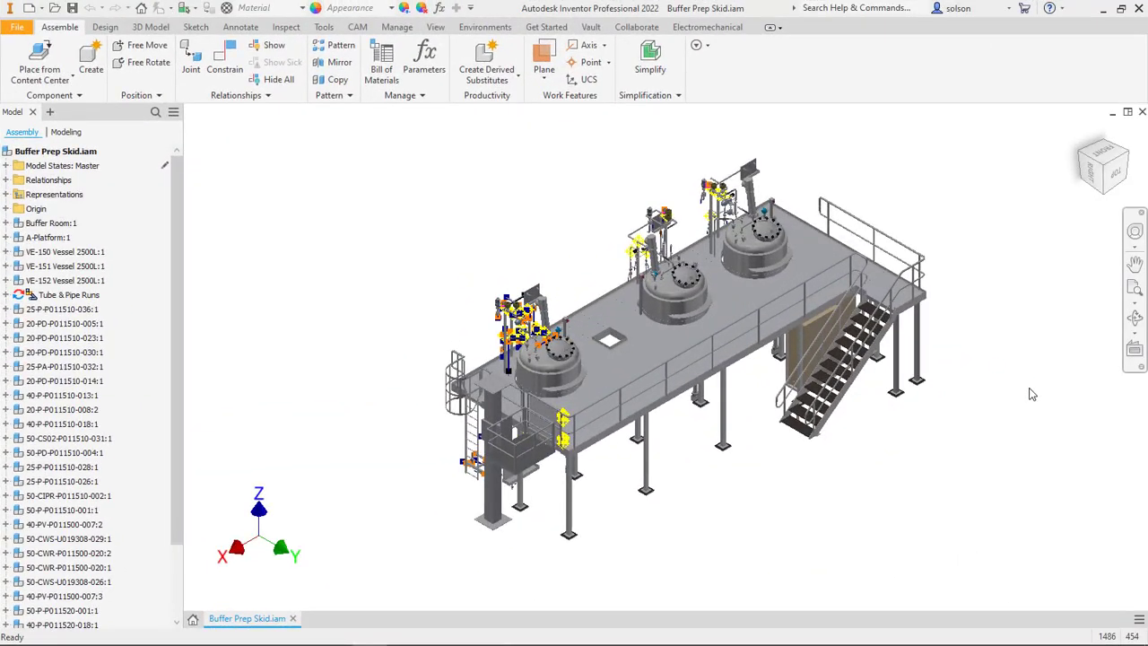
# - Under View: Default, expand Model States to list Master, Using Subs and Substitutes
pyautogui.click(65, 251)
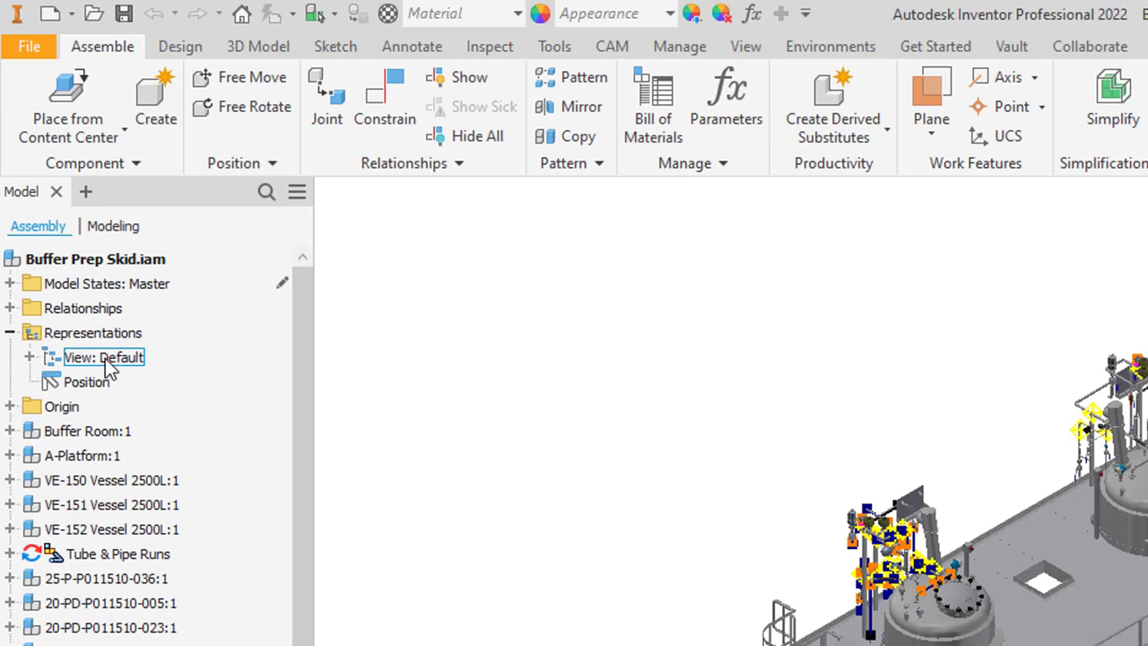
pyautogui.click(86, 431)
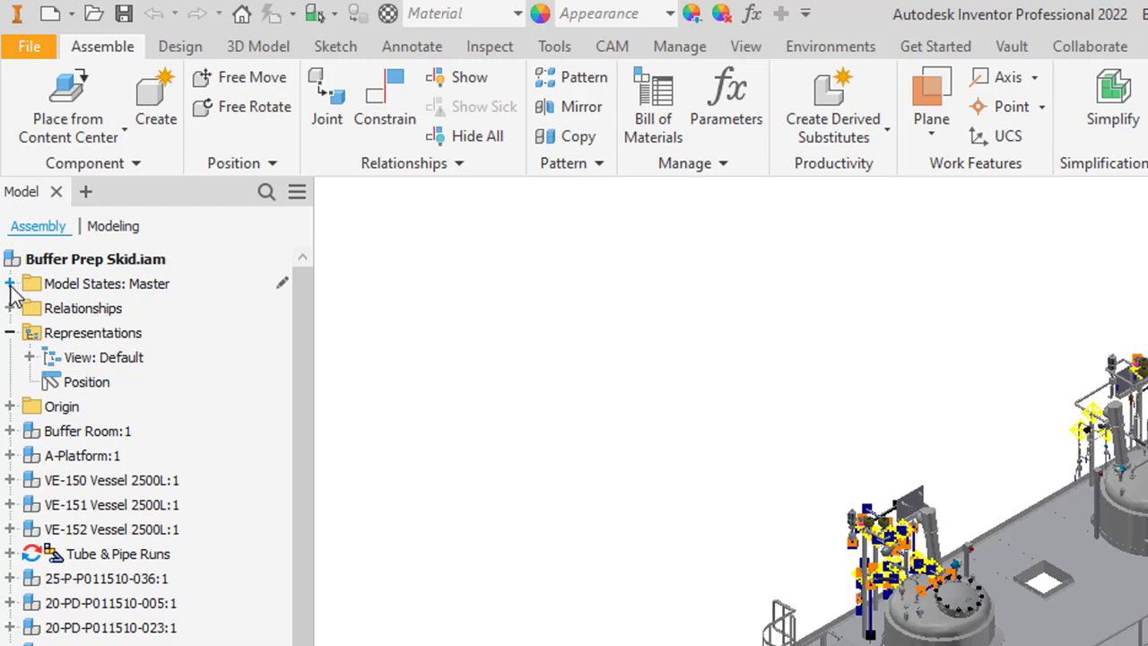
pyautogui.click(11, 284)
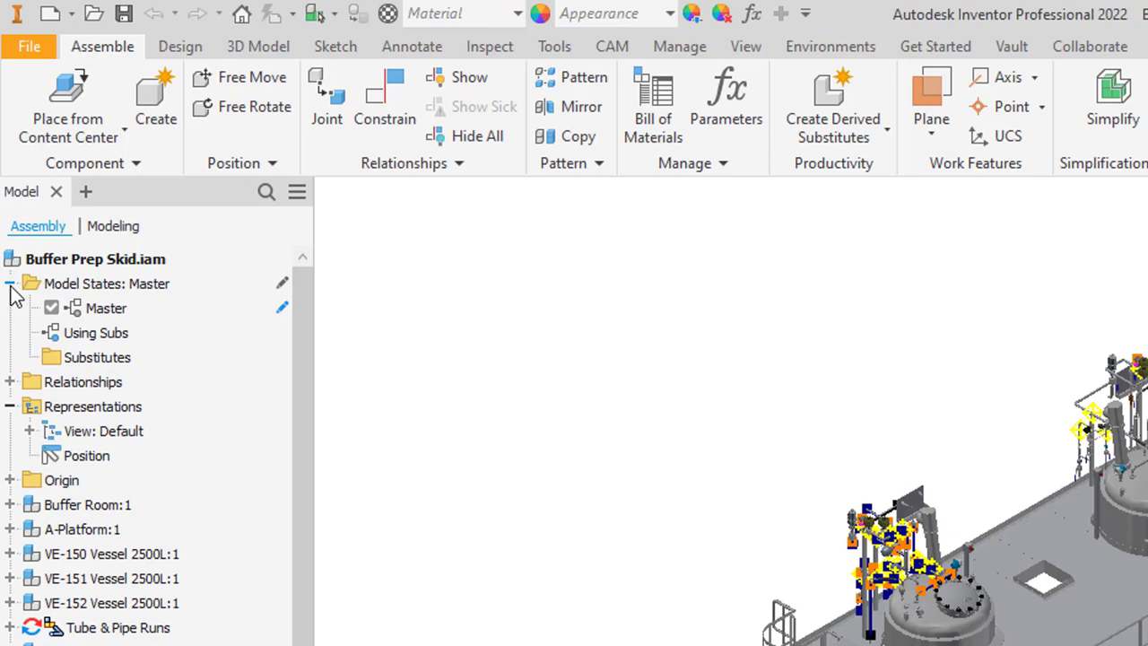
pyautogui.click(106, 308)
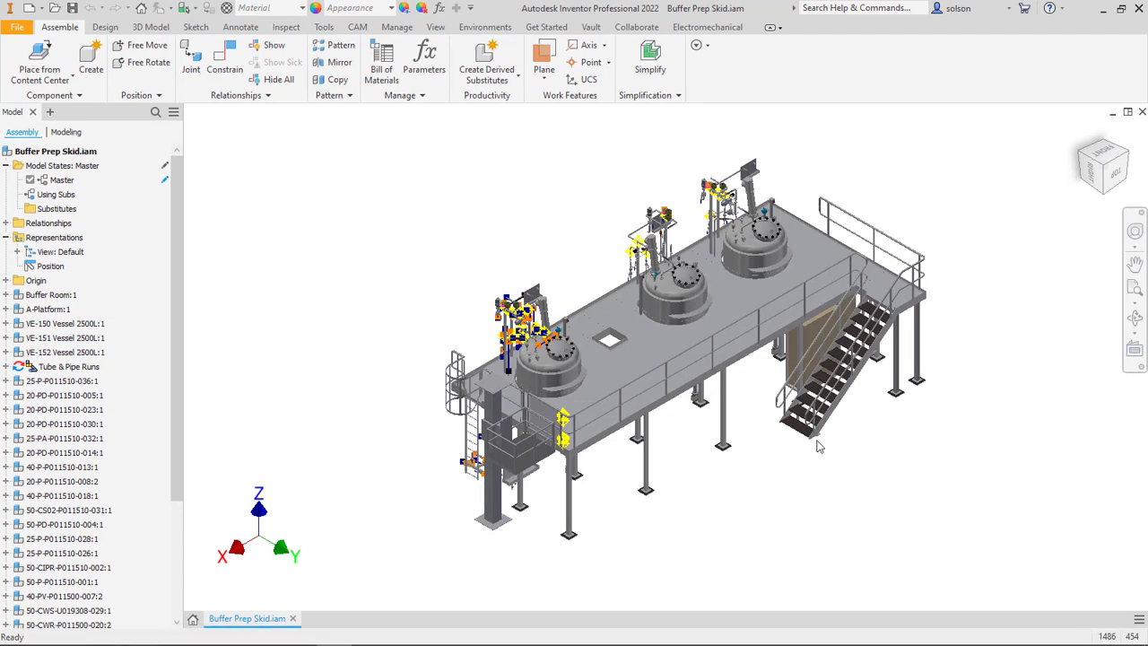
# - Activate the Using Subs model state, making VE-150 and VE-151 substitutes
pyautogui.click(56, 193)
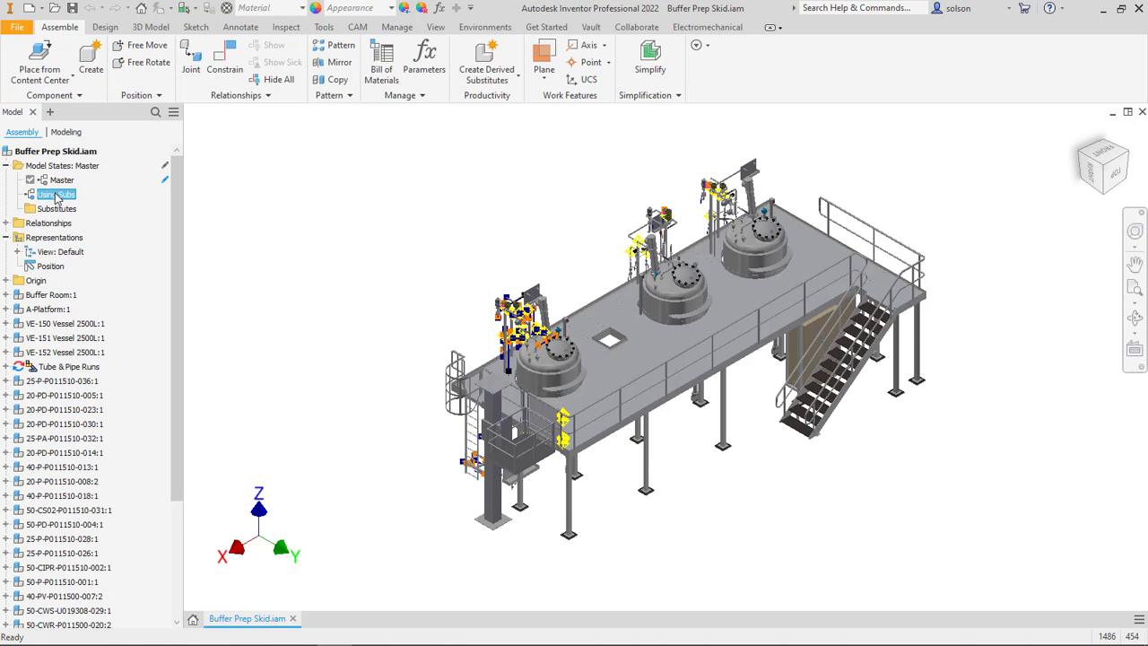
pyautogui.rightClick(55, 195)
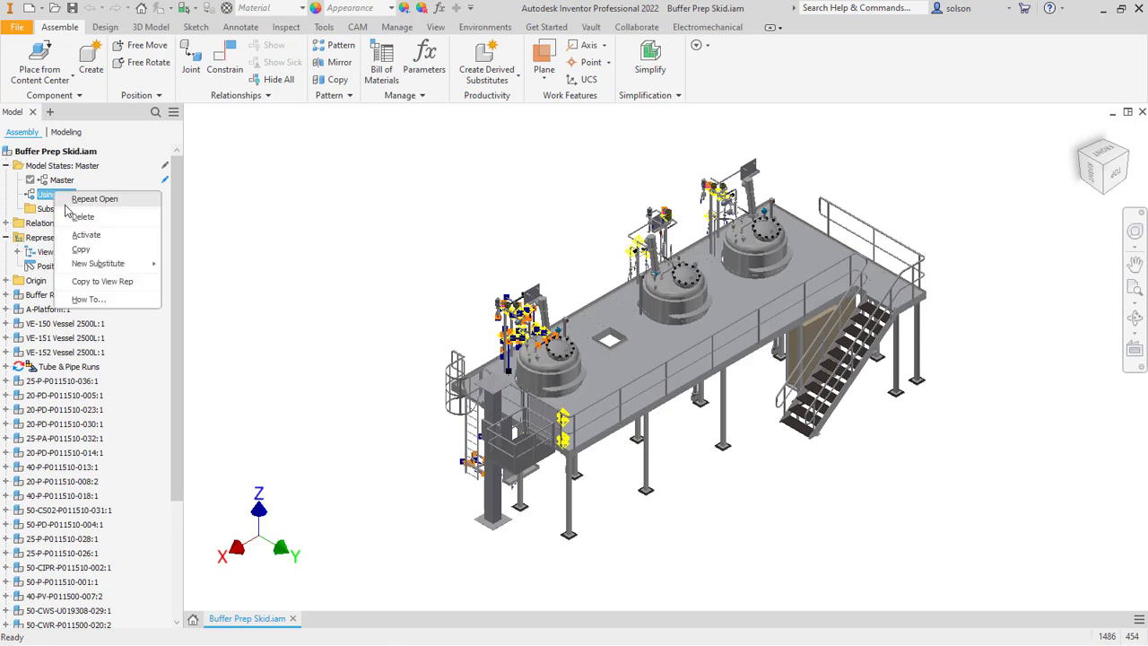
pyautogui.click(86, 234)
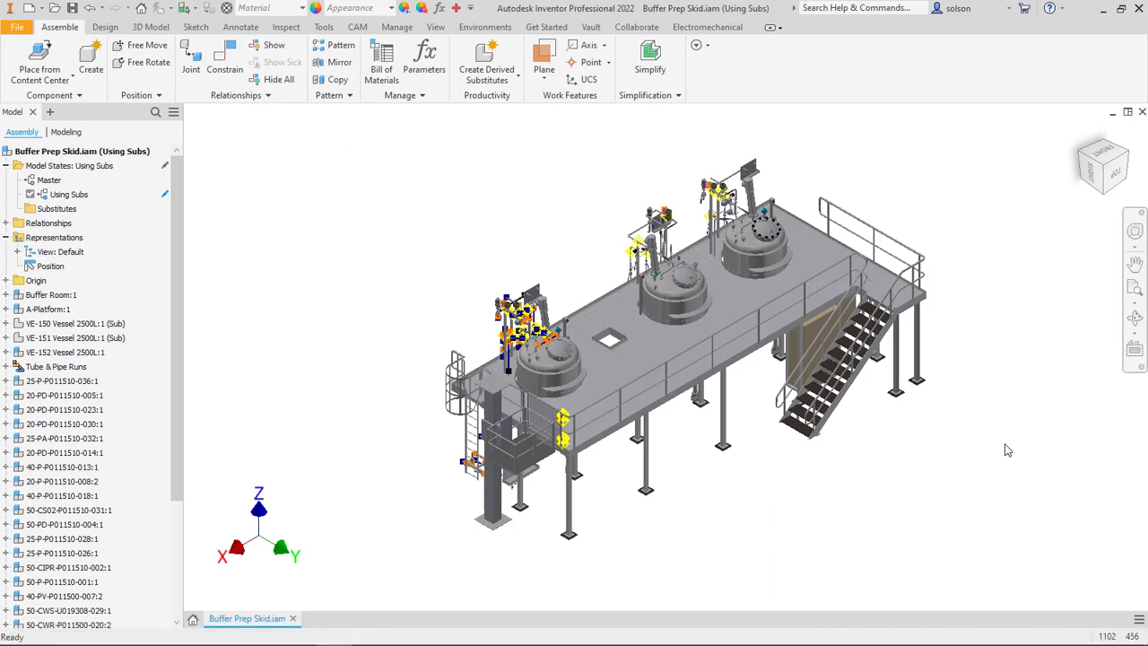
pyautogui.moveTo(1013, 444)
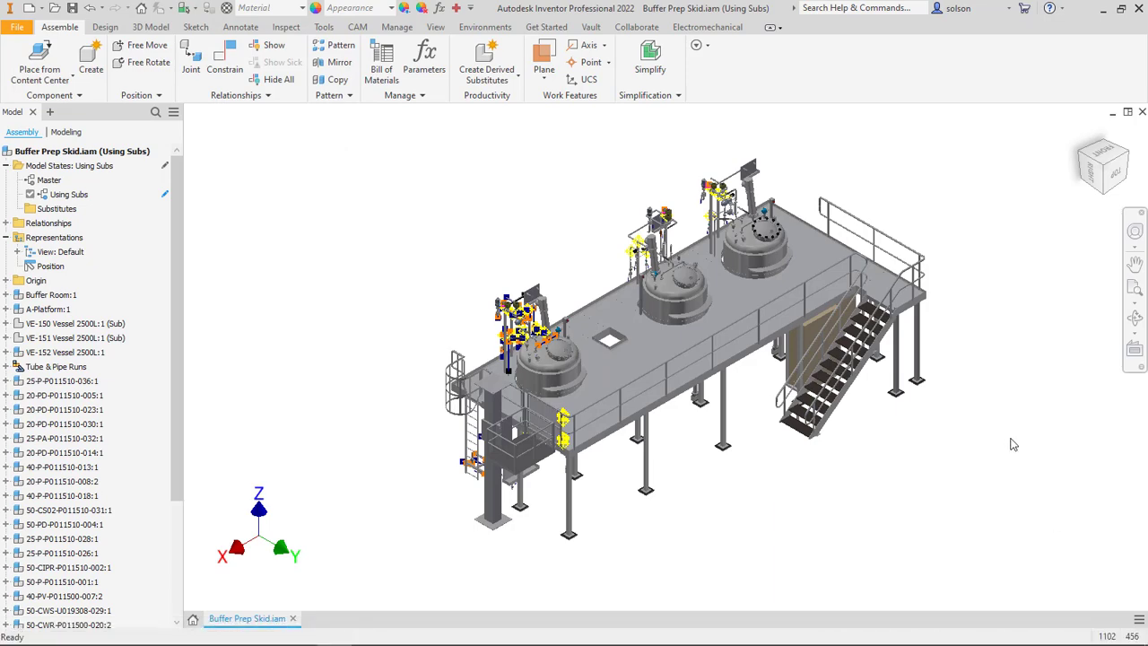
pyautogui.click(46, 309)
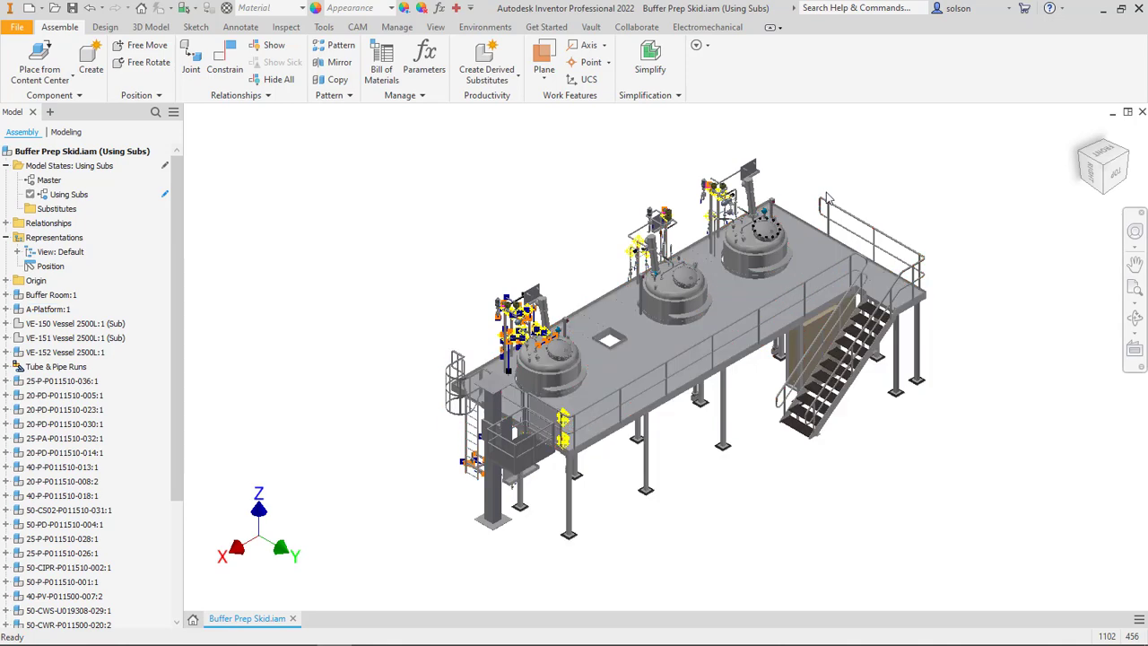
pyautogui.moveTo(807, 186)
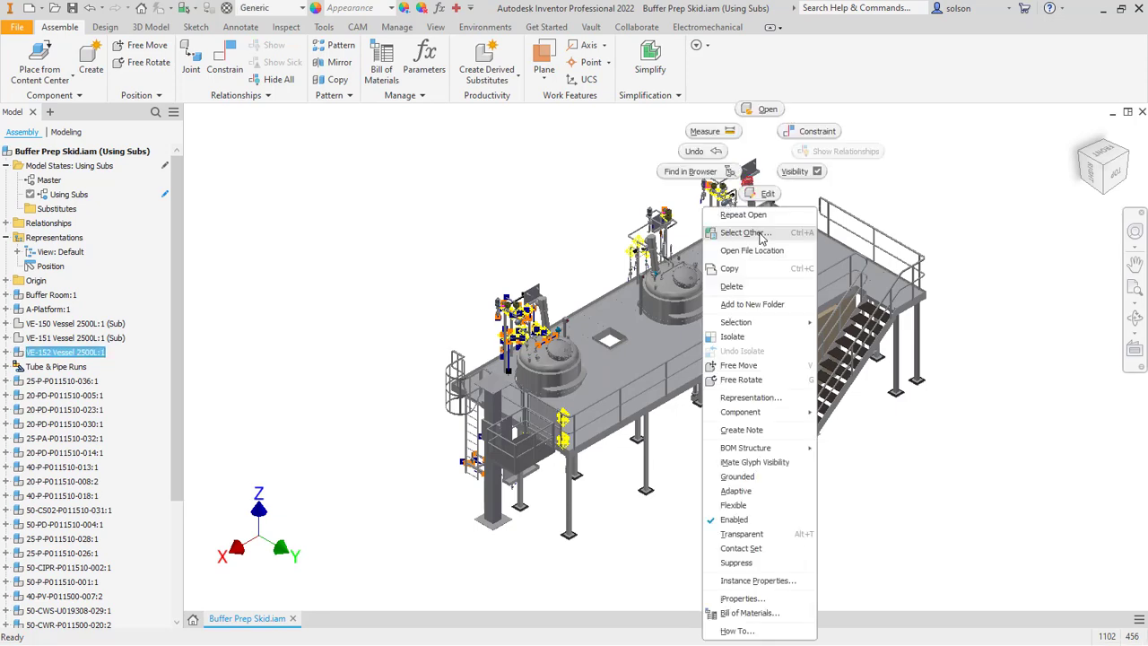
# - Open VE-152 Vessel 2500L in its own tab and bring up its Model States menu
pyautogui.click(751, 107)
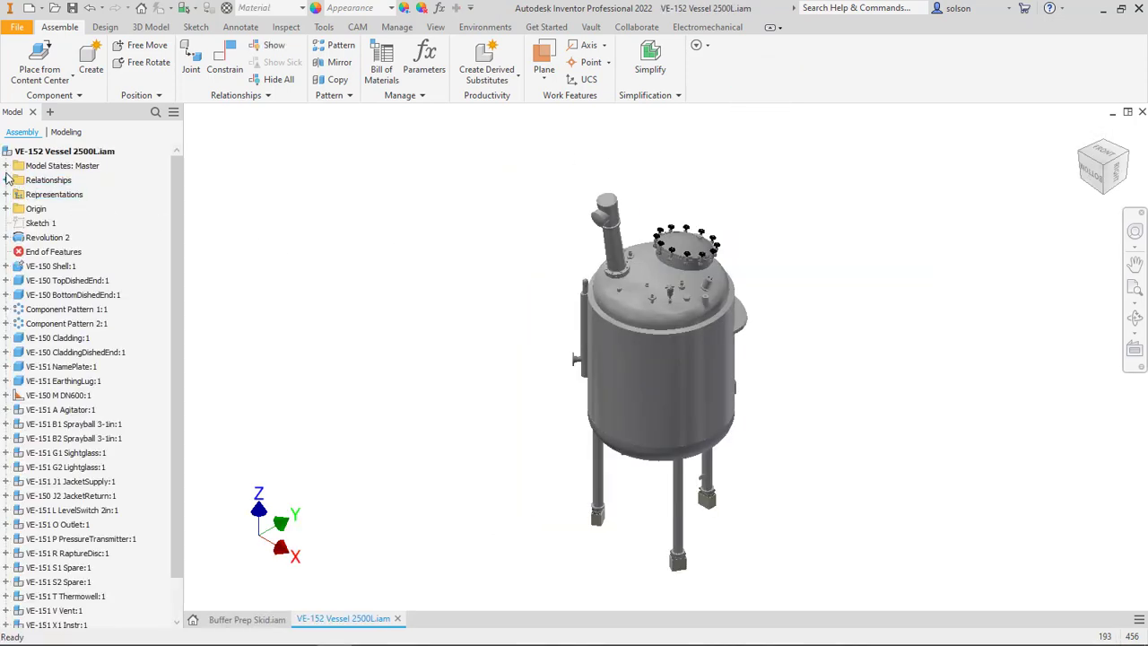
pyautogui.click(6, 165)
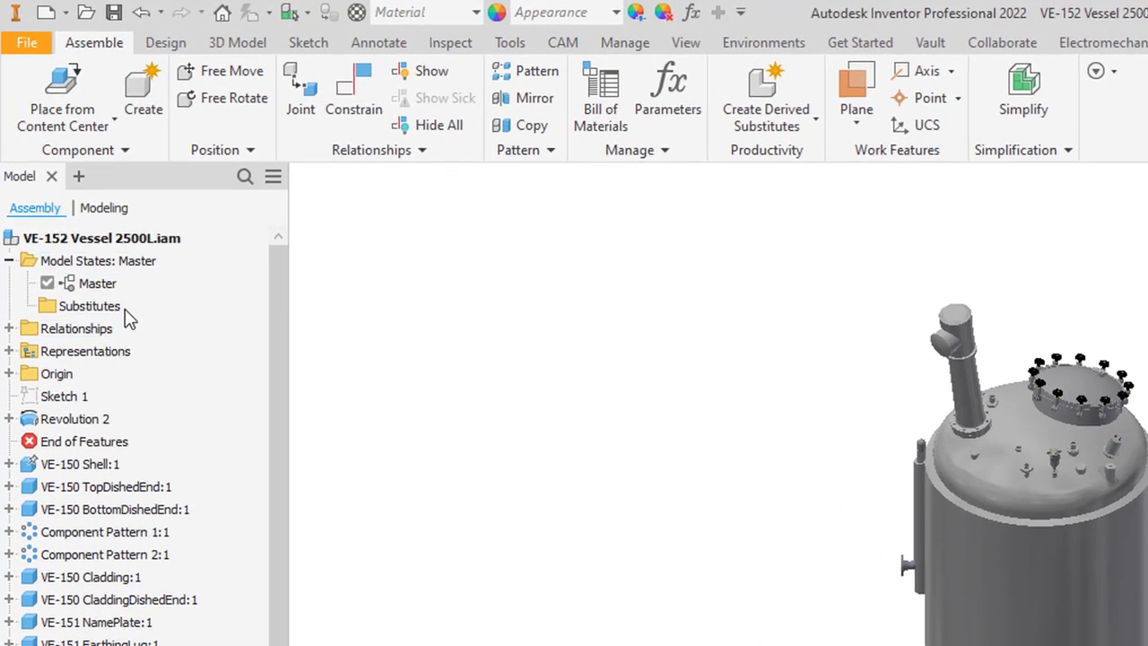
pyautogui.click(89, 306)
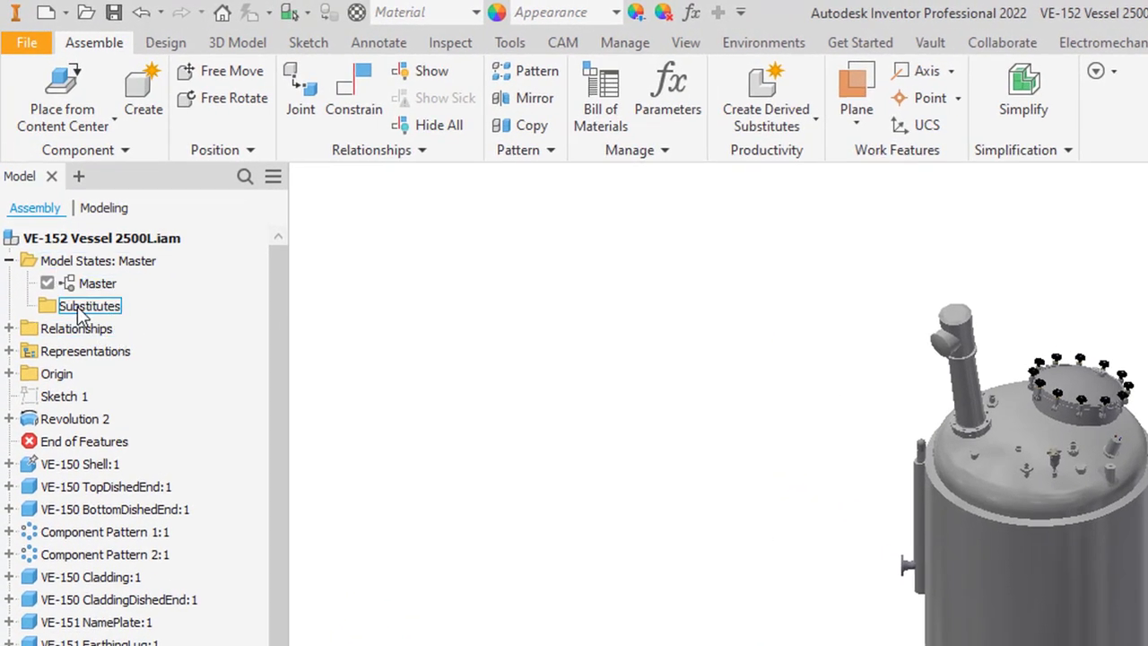
pyautogui.rightClick(90, 260)
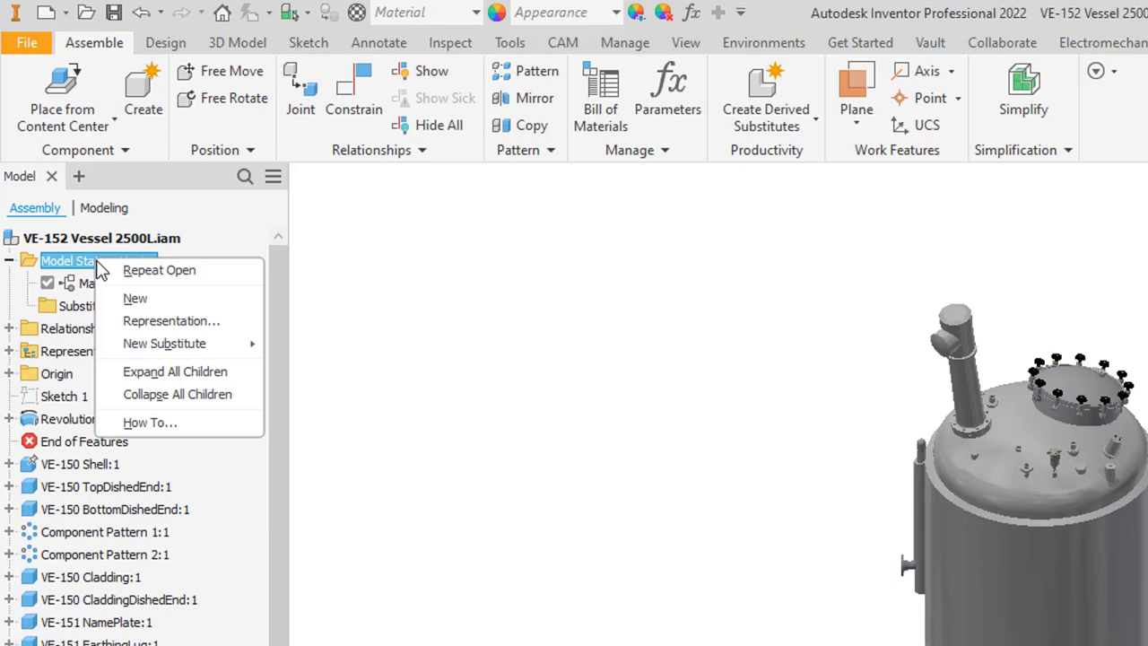
pyautogui.moveTo(342, 351)
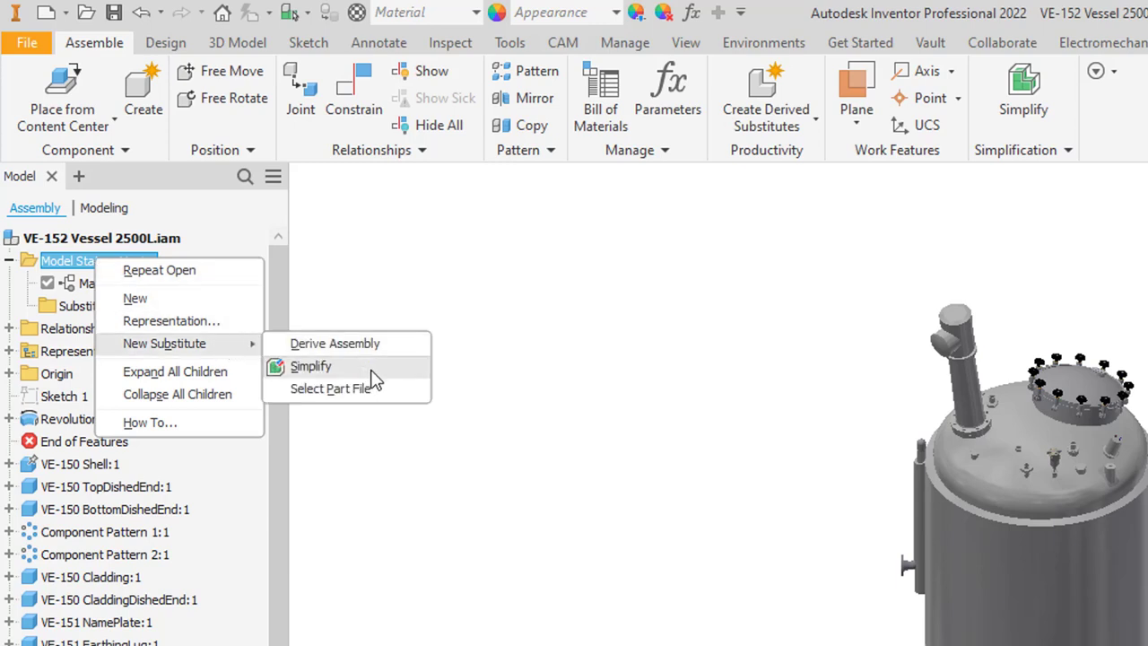
# - Create a Simplify substitute of the vessel excluding 48 of its 163 parts
pyautogui.click(310, 367)
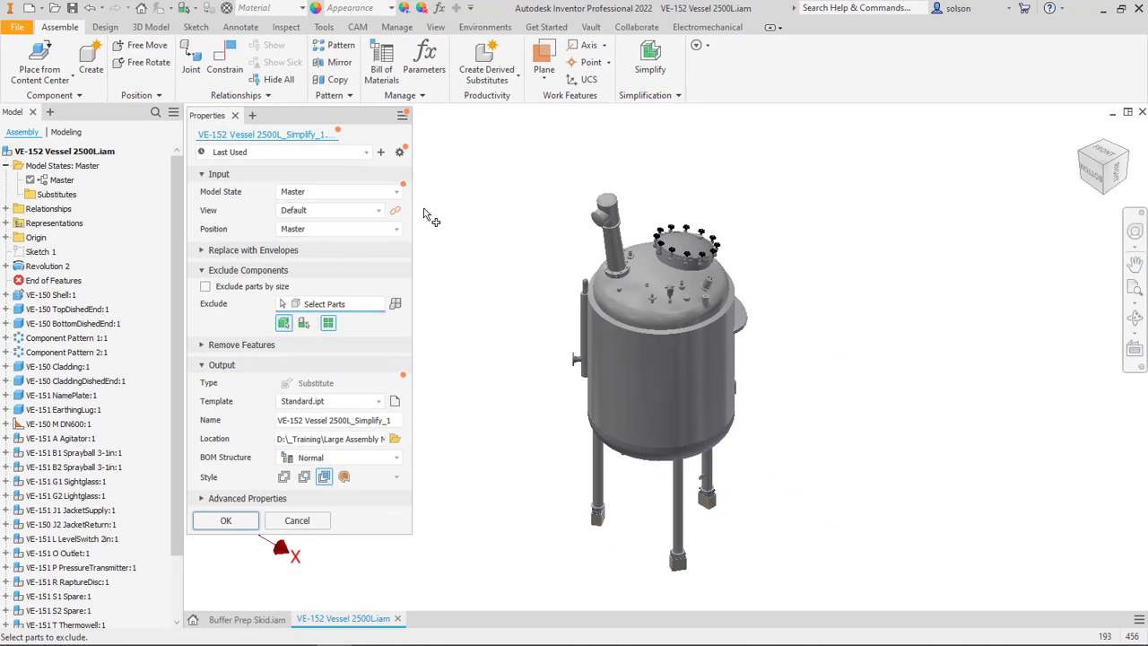
pyautogui.moveTo(332, 356)
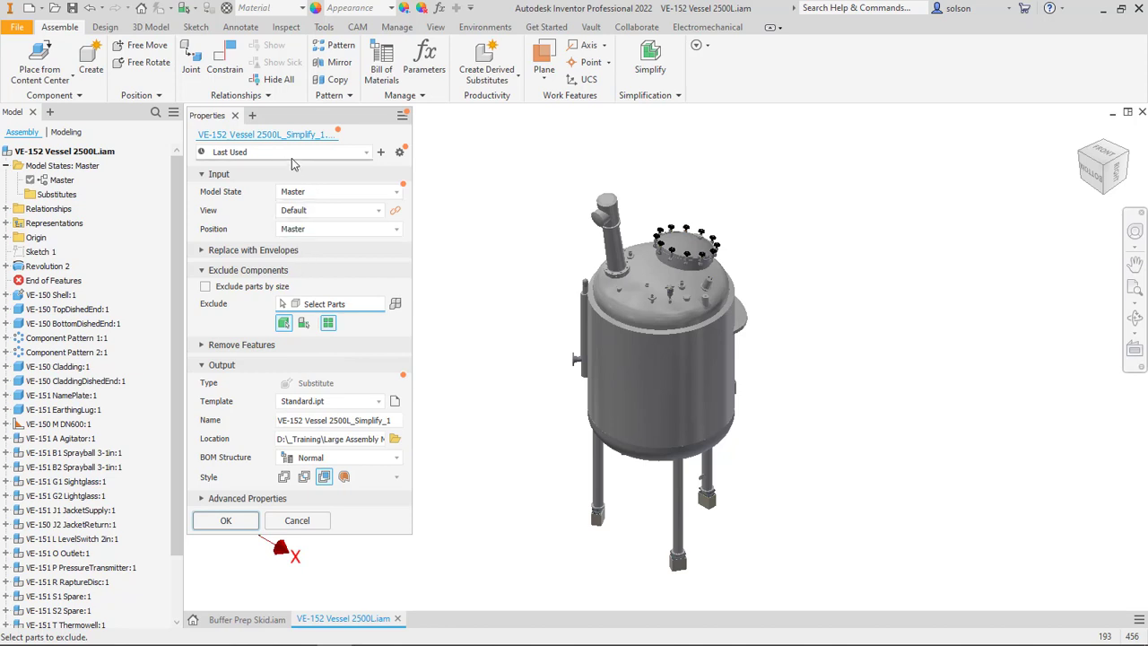
pyautogui.moveTo(332, 157)
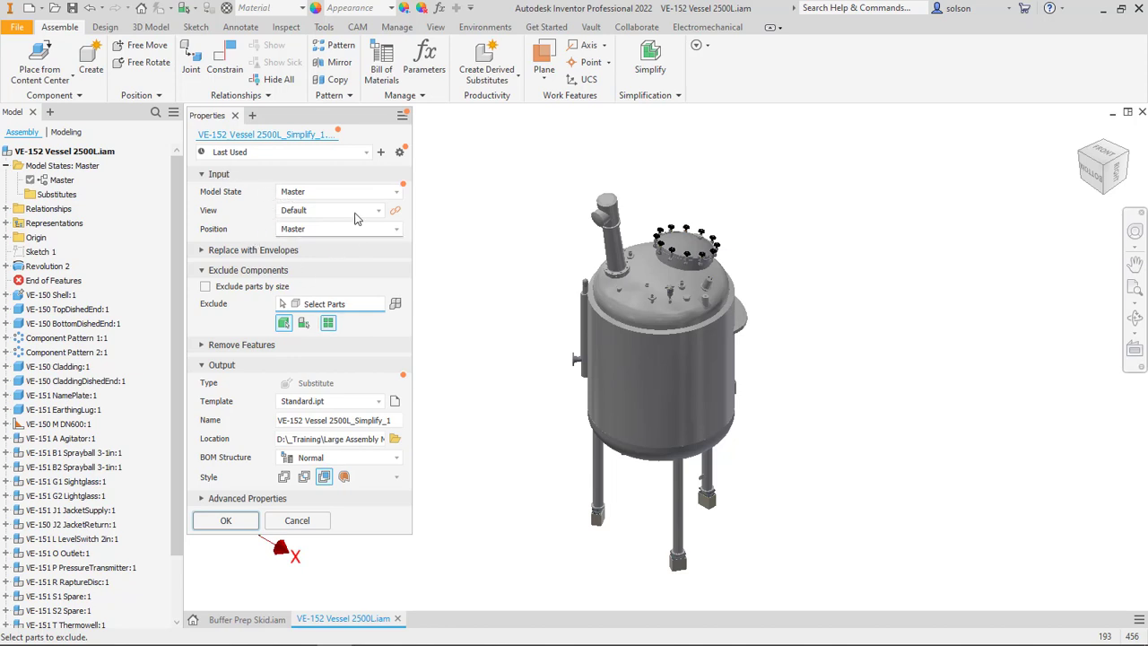
pyautogui.moveTo(305, 242)
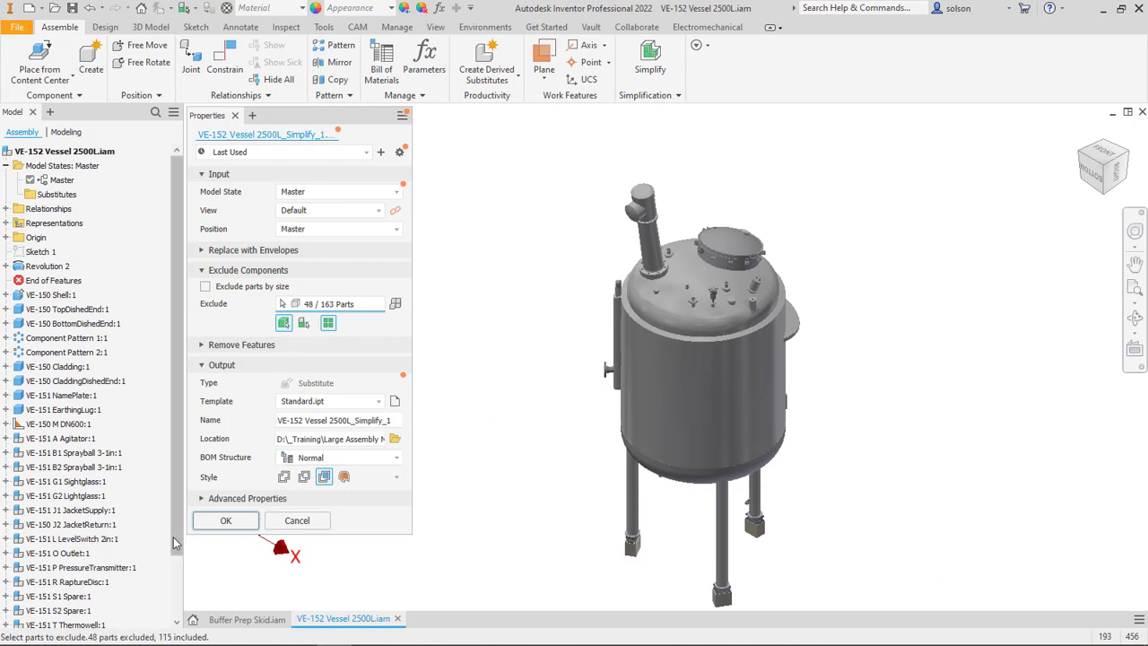
pyautogui.click(226, 520)
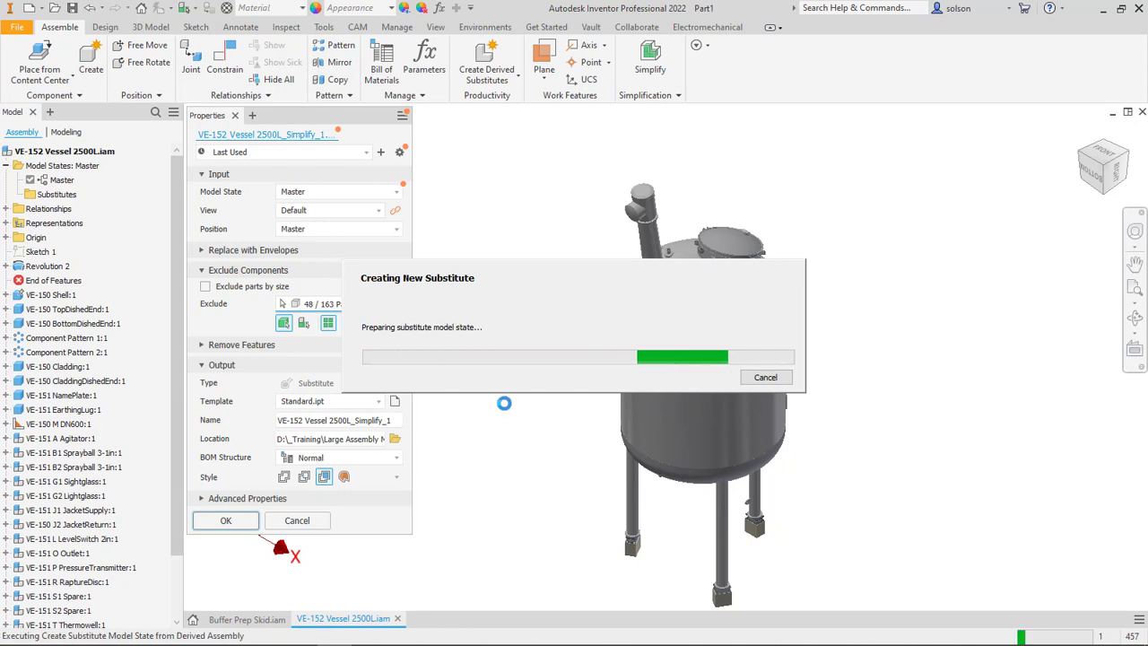
# - Reveal Substitute1 in the vessel's Substitutes folder and rename it
pyautogui.click(225, 520)
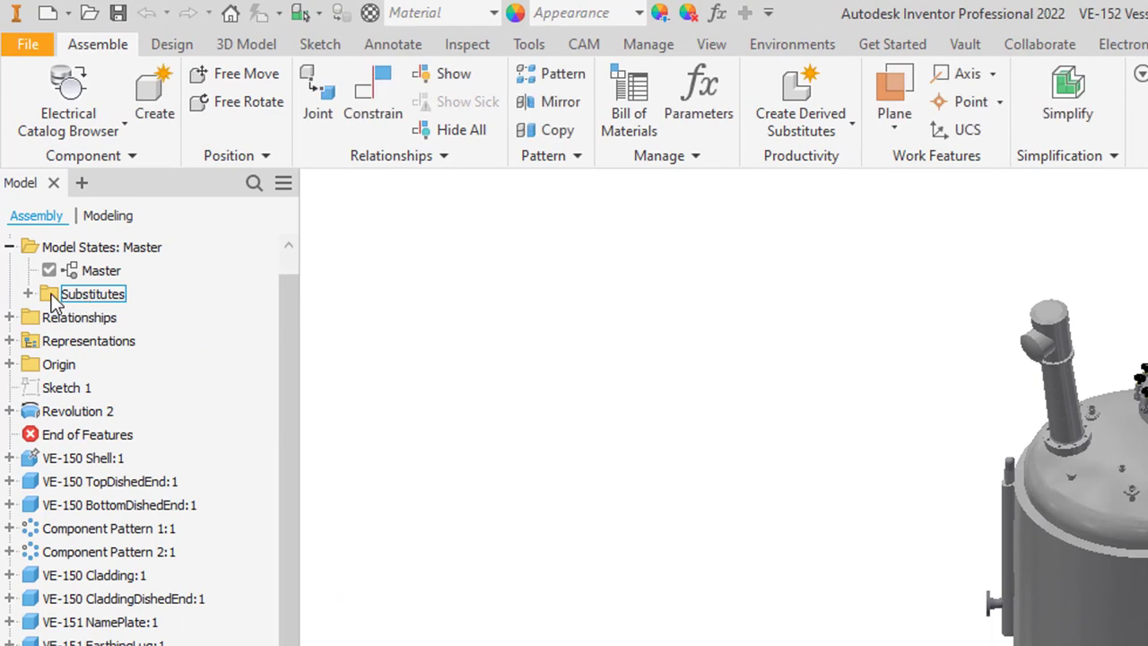
pyautogui.click(28, 293)
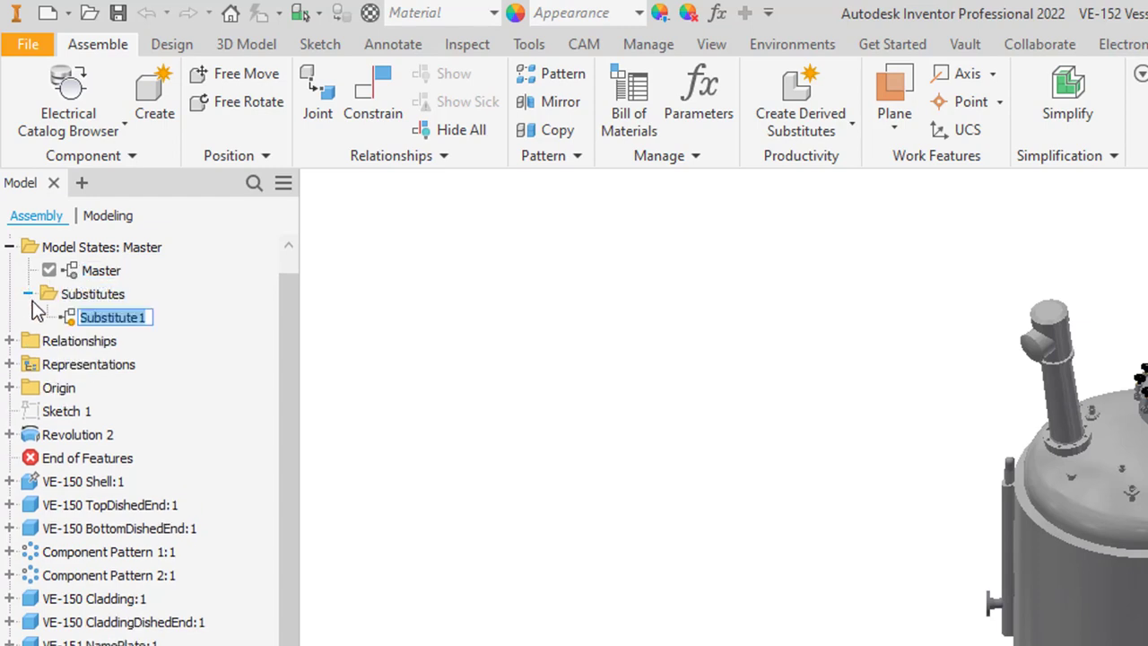
pyautogui.write('Subs')
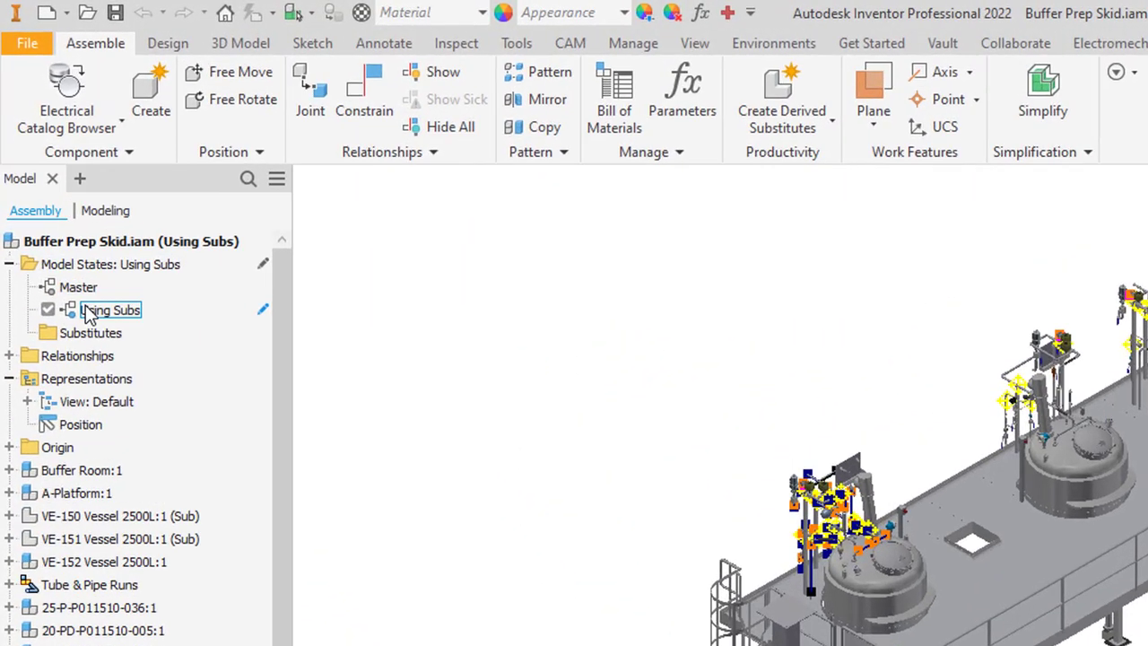
# - In Buffer Prep Skid, set VE-152 to its Sub substitute, then double-click the Master model state
pyautogui.click(78, 288)
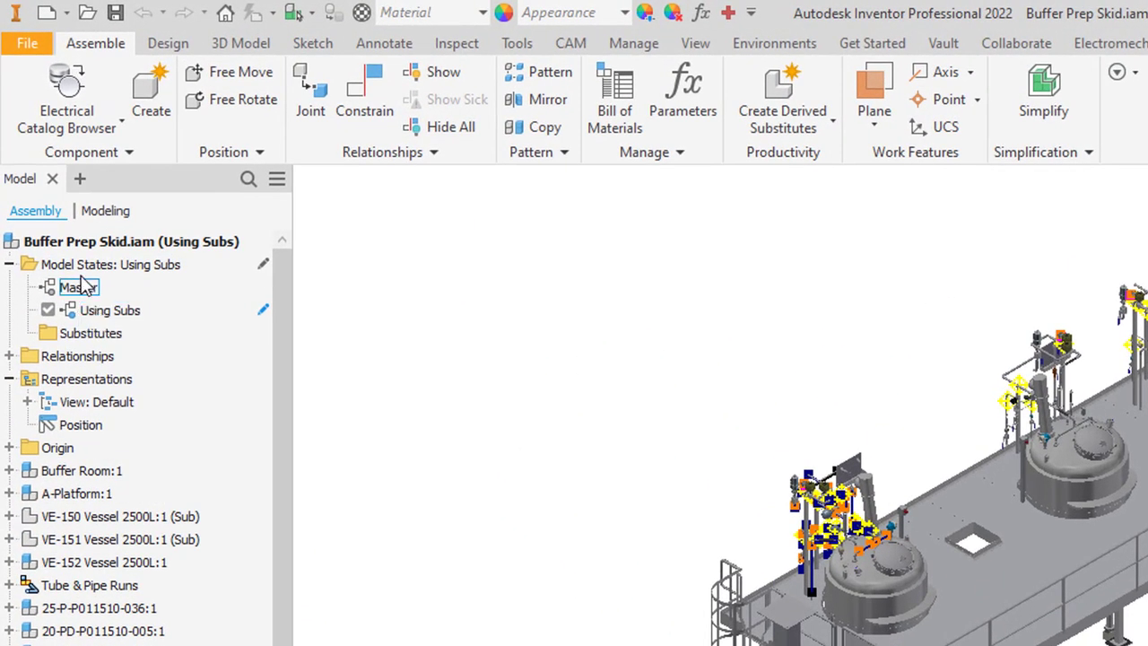
pyautogui.click(90, 516)
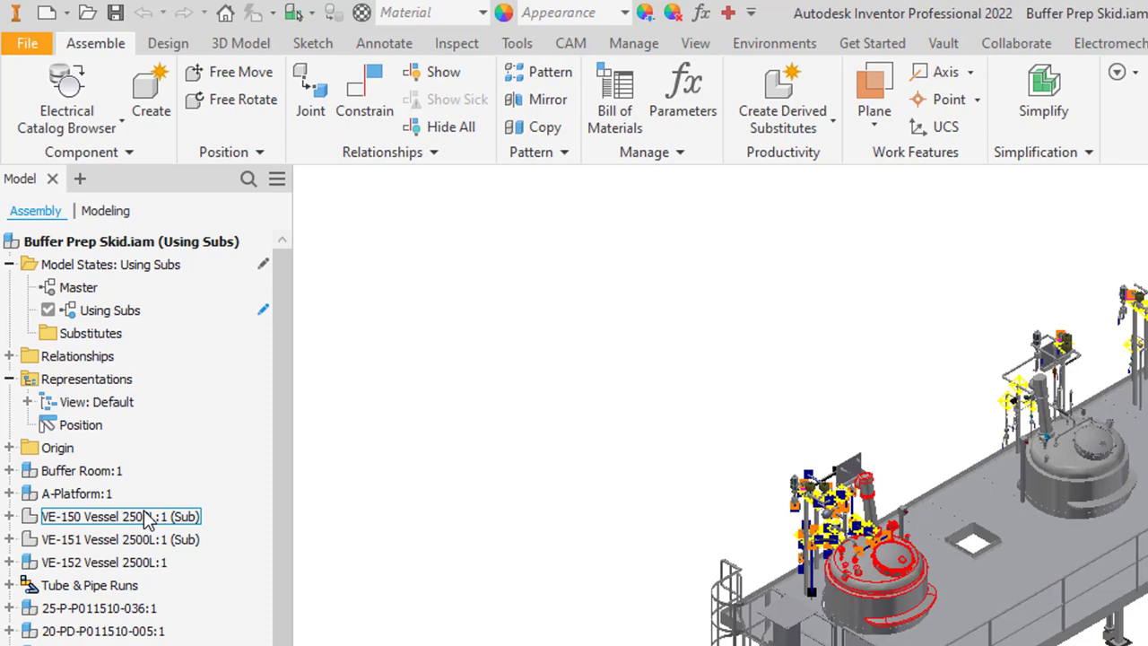
pyautogui.click(98, 562)
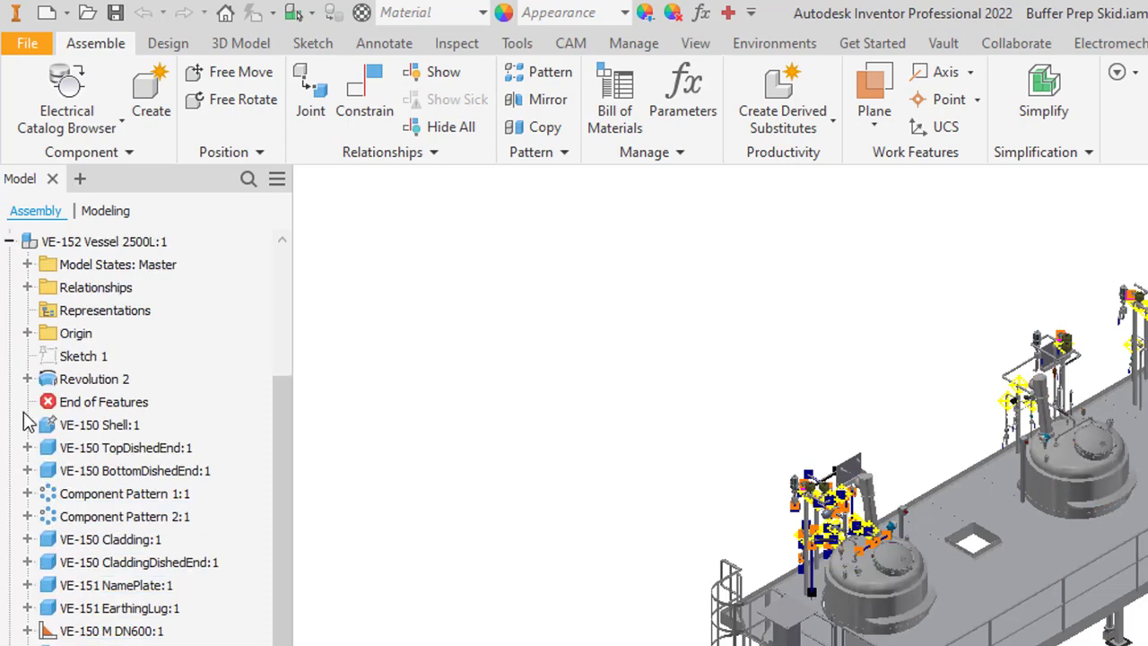
pyautogui.click(27, 264)
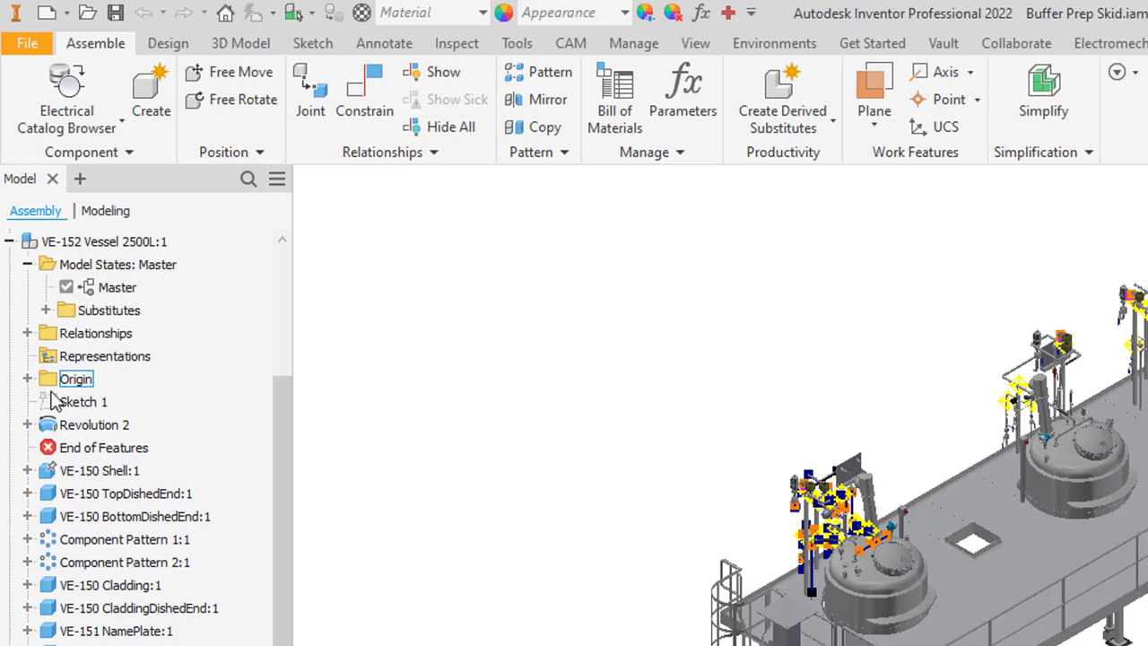
pyautogui.click(46, 309)
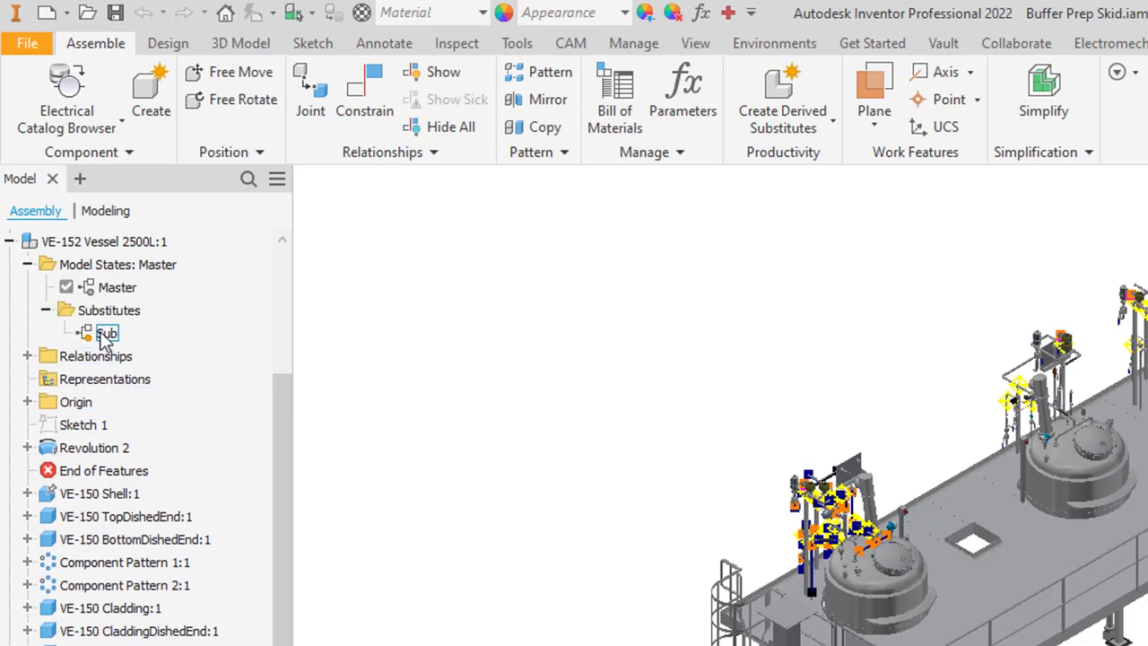
pyautogui.click(105, 333)
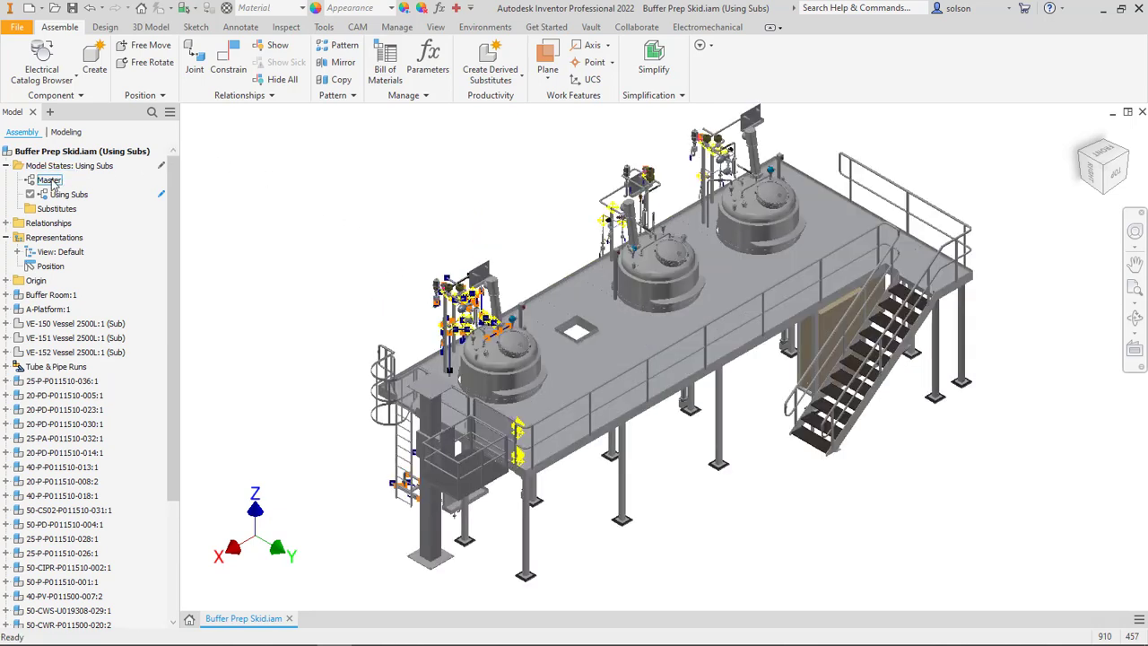
pyautogui.doubleClick(45, 180)
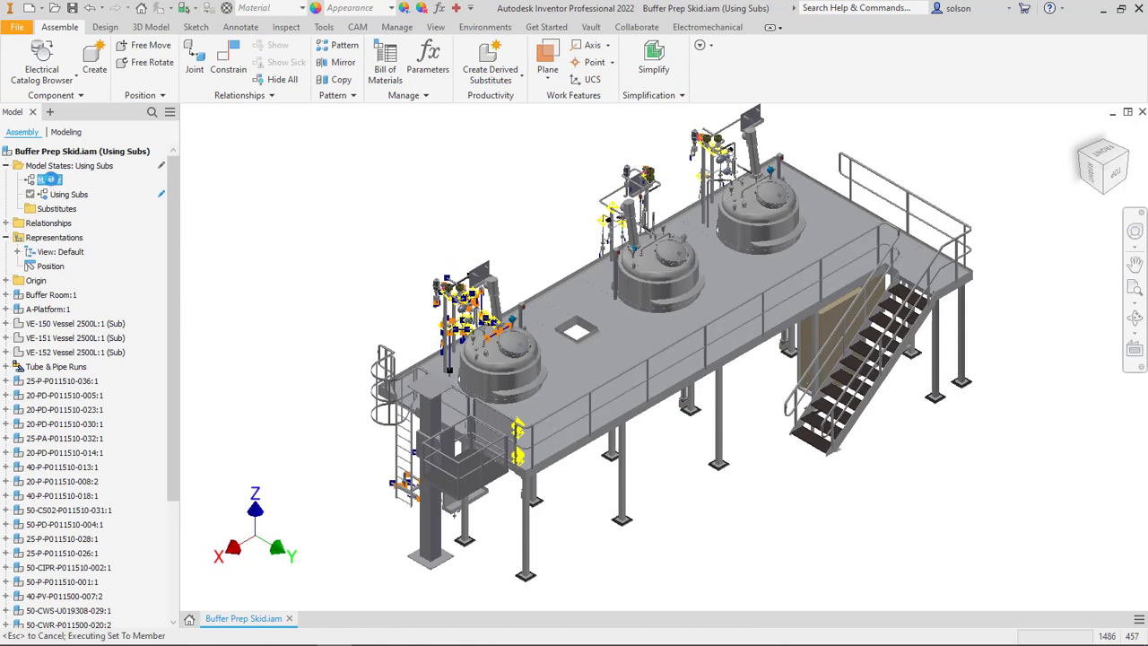